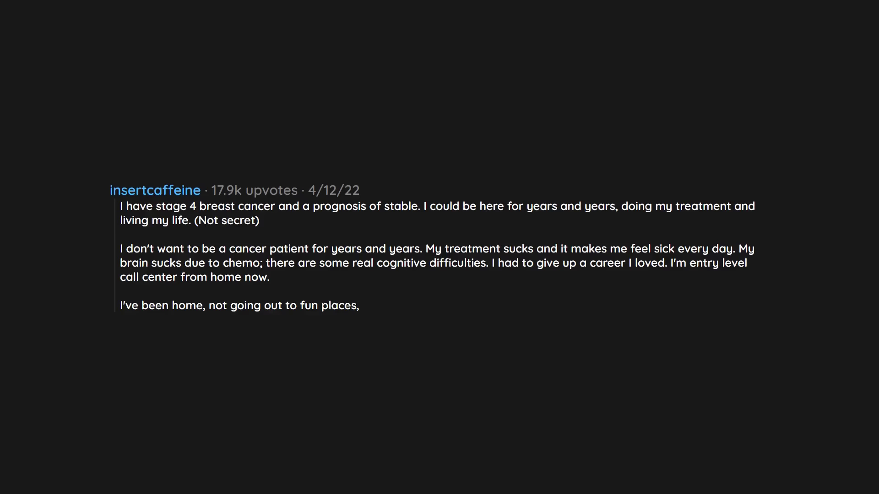
{"action": "type", "text": "since March of 2020,"}
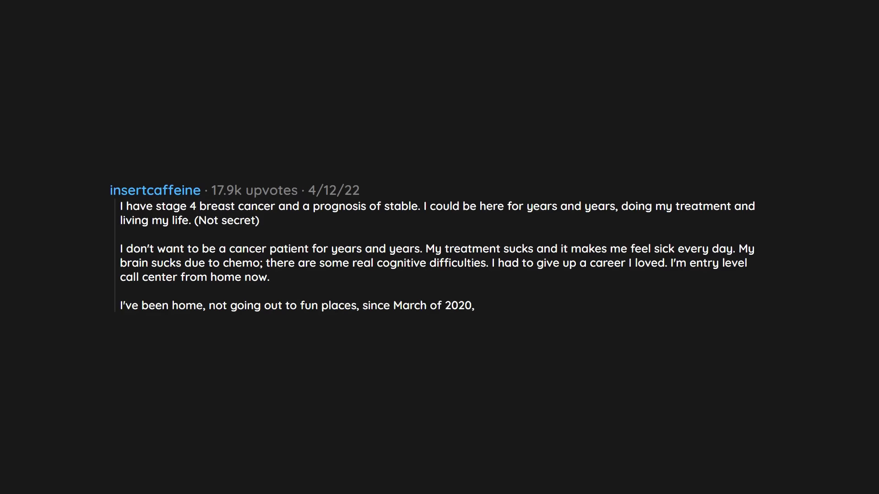
{"action": "type", "text": "because my immune system sucks. It's worth the risk"}
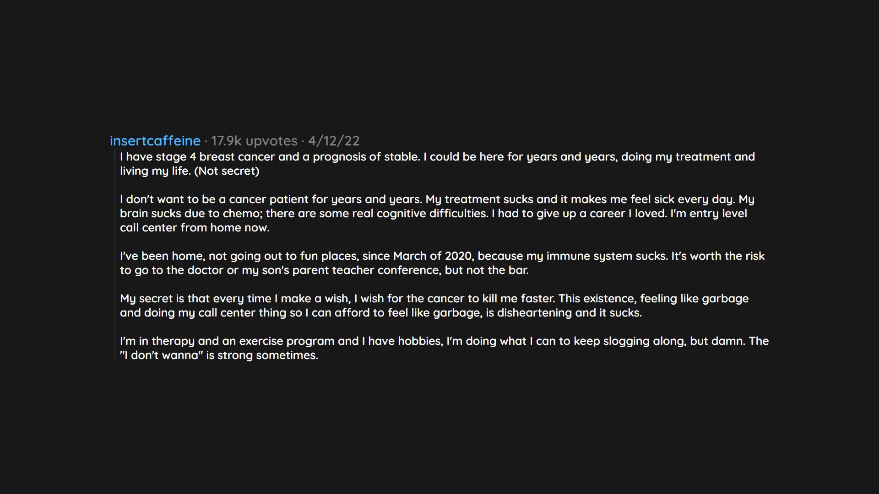
{"action": "scroll", "scroll_direction": "down", "scroll_amount": 3}
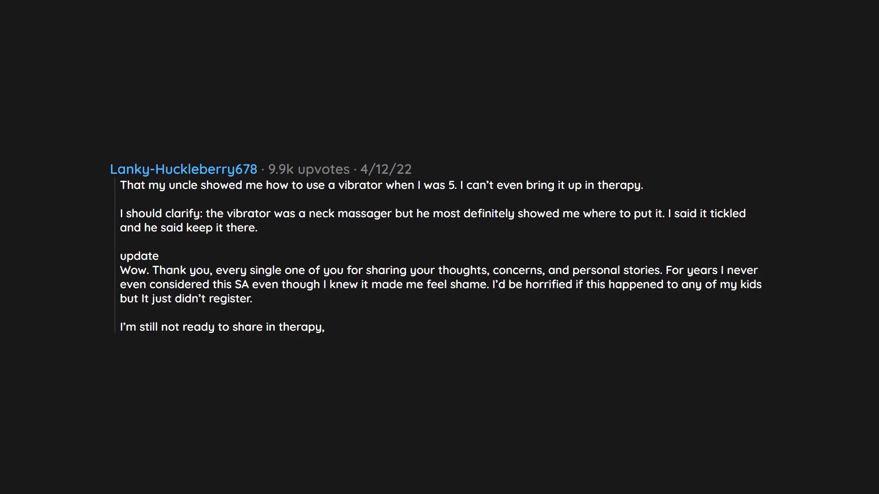
{"action": "type", "text": "mostly because I'm in it with my husband."}
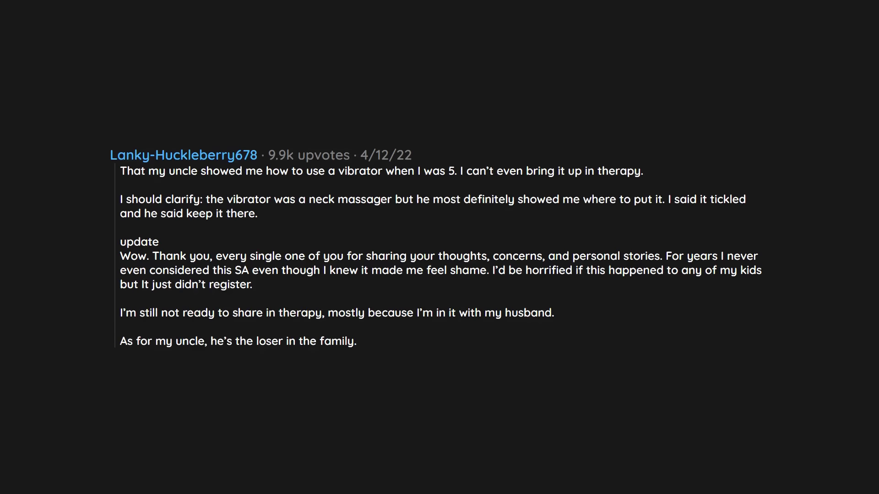
{"action": "type", "text": "Unsuccessful in every aspect."}
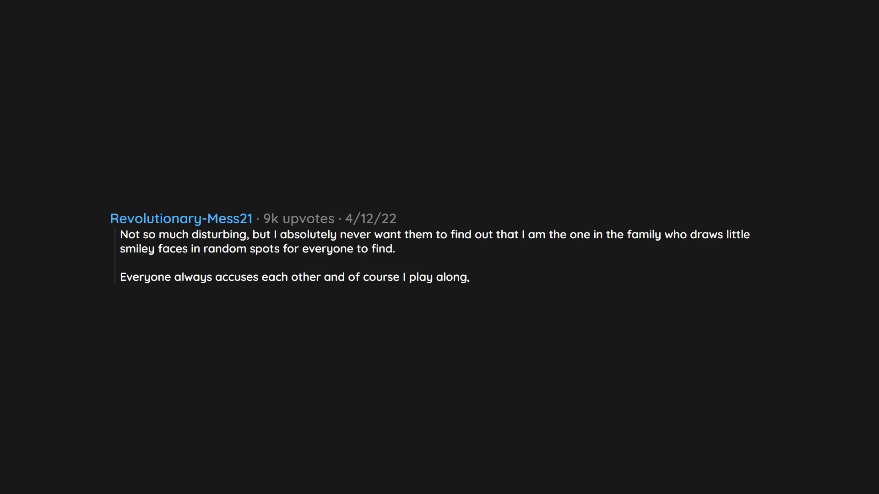
{"action": "type", "text": "but I am the one who does it lol"}
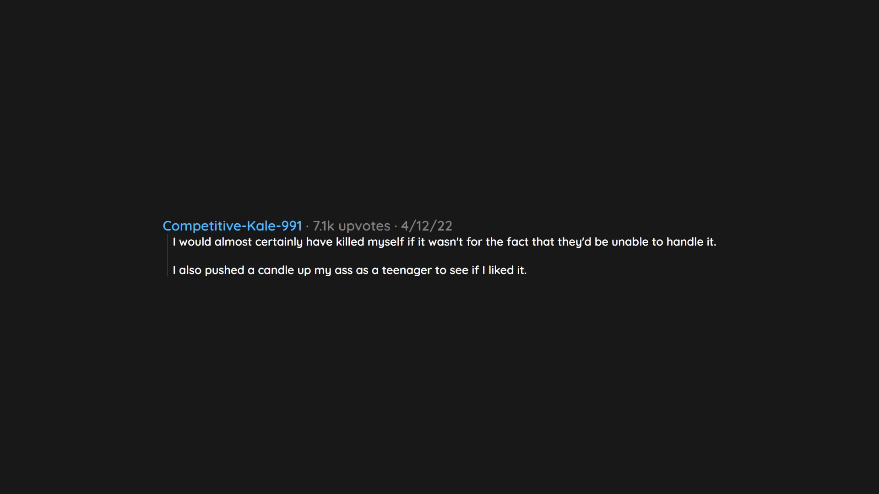
{"action": "type", "text": "EDIT - The sensation did nothing for me and I can confirm that candle was,"}
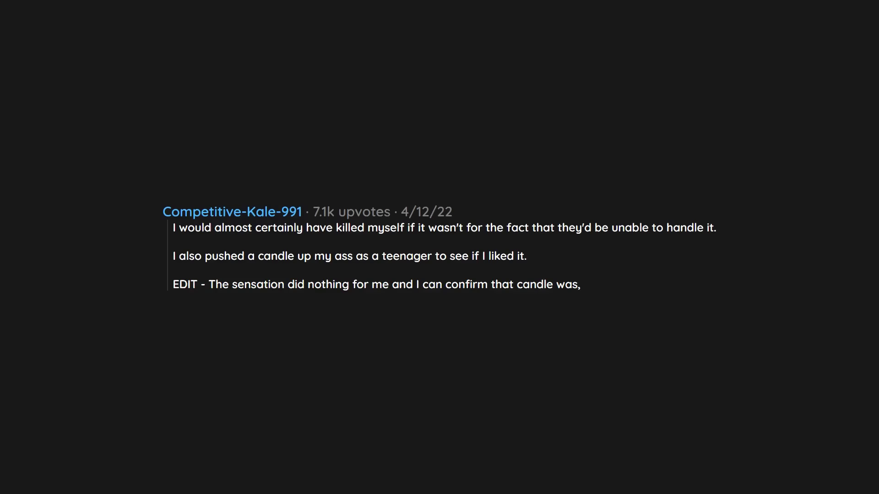
{"action": "type", "text": "mercifully,"}
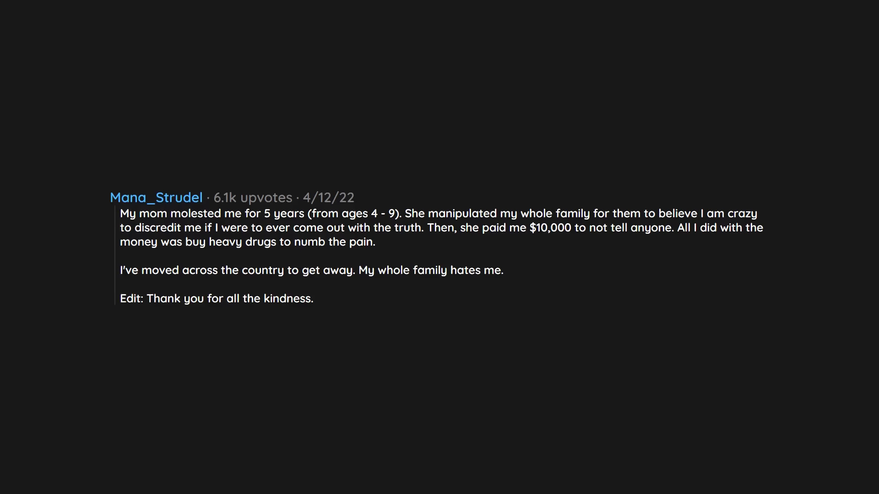
{"action": "type", "text": "It is very much appreciated."}
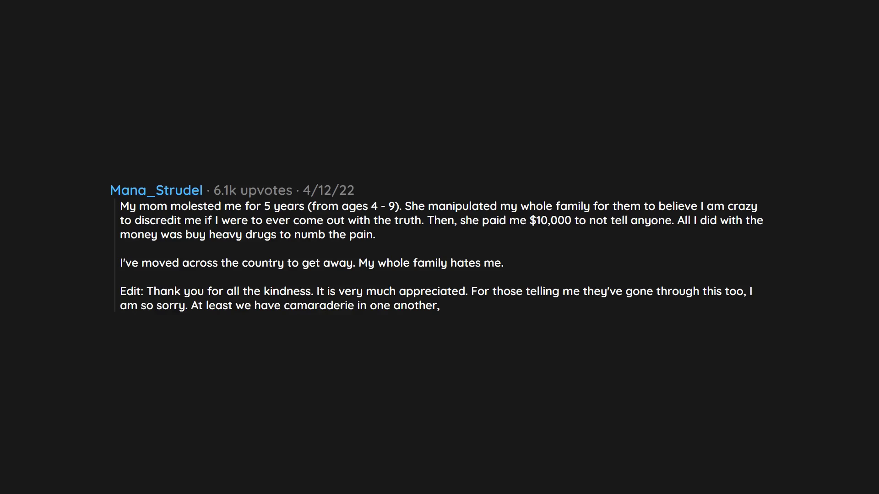
{"action": "type", "text": "I suppose."}
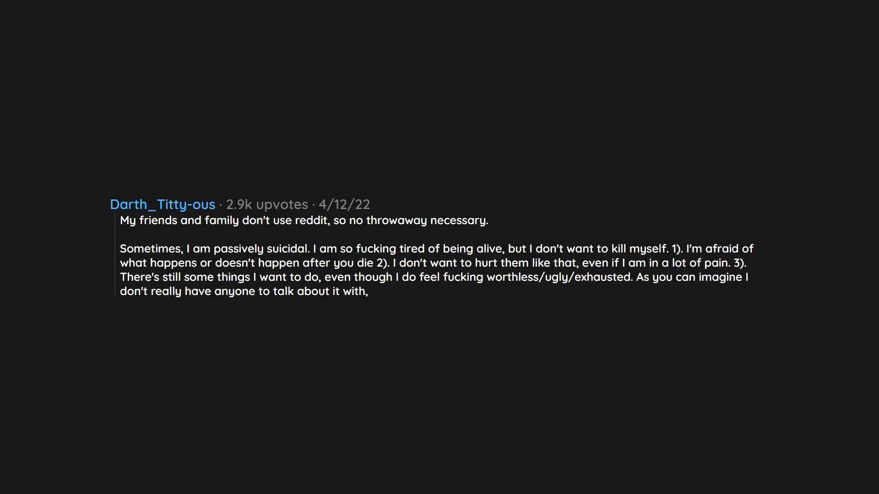
{"action": "type", "text": "and I don't want to worry the people I love."}
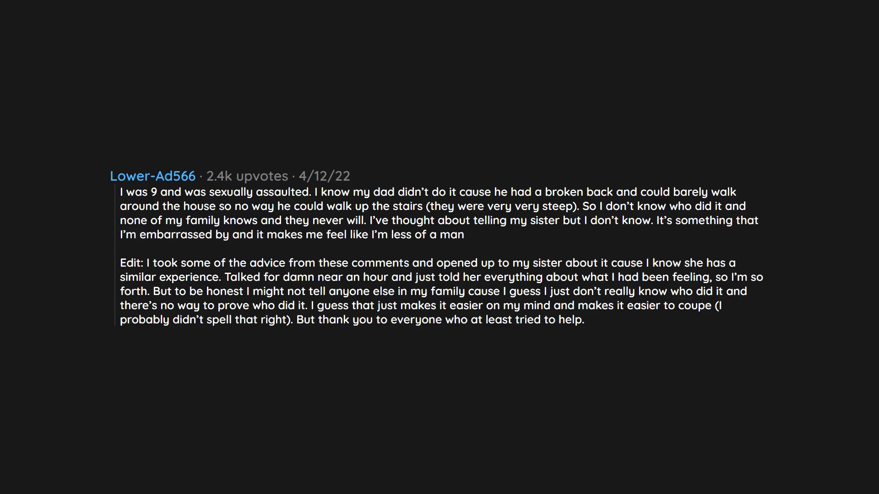
{"action": "type", "text": "I didn't even expect any of this."}
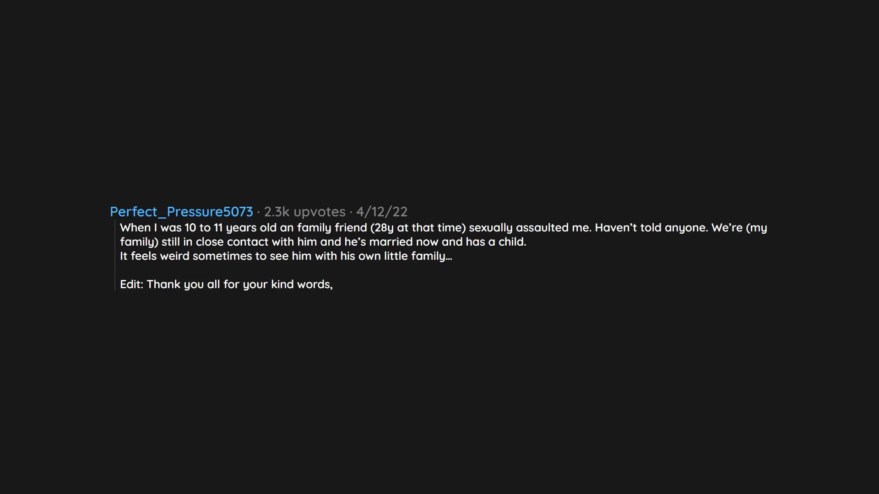
{"action": "type", "text": "I will seek out help when I'm ready for it."}
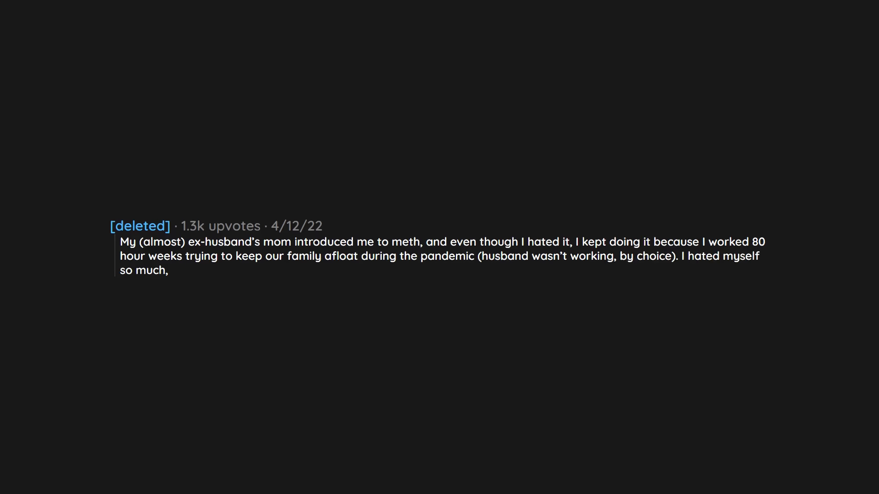
{"action": "type", "text": "and I hated that I was doing it, but I loved being able to stay awake to do whatever was needing to be done."}
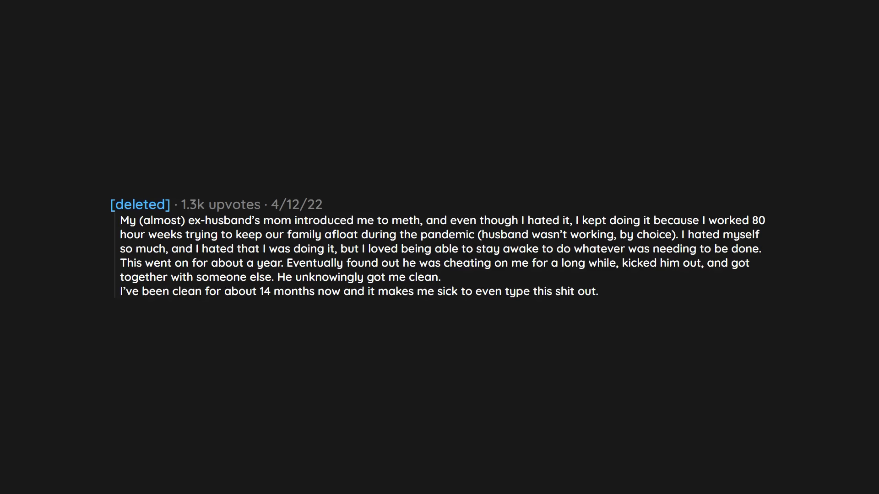
{"action": "type", "text": "The worst choices I've ever made,"}
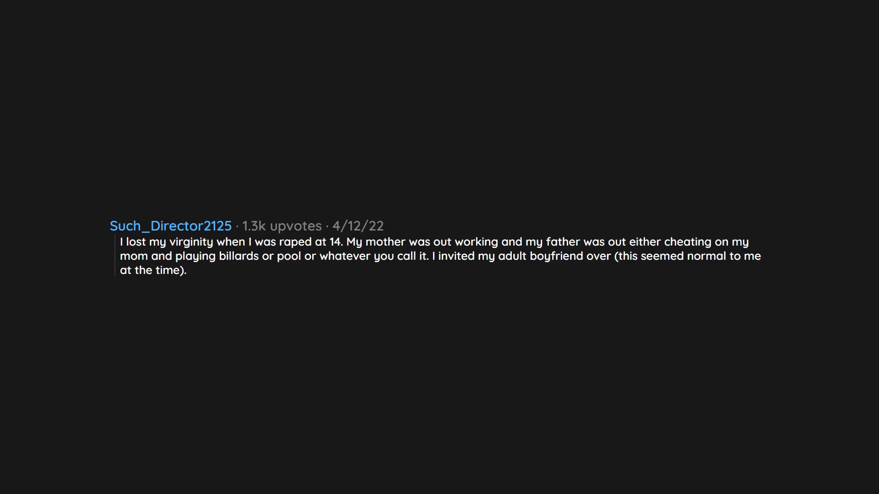
{"action": "type", "text": "I told him I didn't wanna do anything sexual. When he insisted I told him, very clearly, no but he forced"}
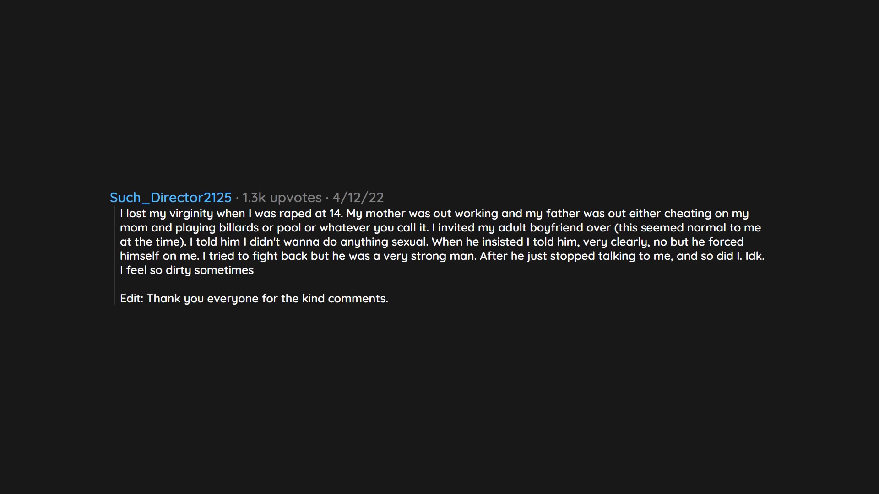
{"action": "type", "text": "At the time, I didn't want to report it because I didn't want to out myself as gay,"}
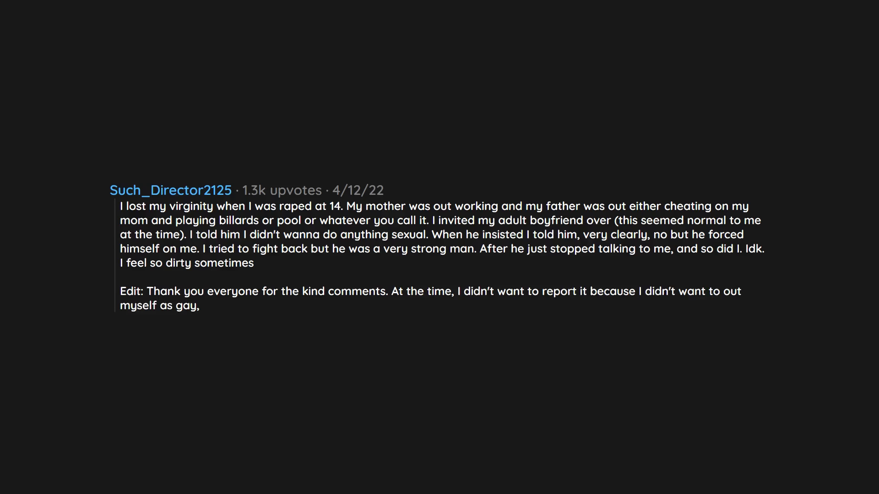
{"action": "type", "text": "and because I was extremely embarrassed."}
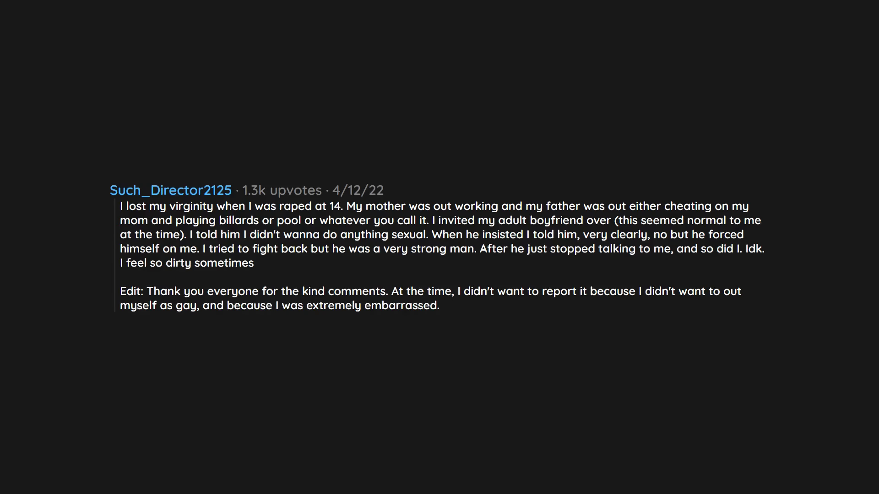
{"action": "type", "text": "Now,"}
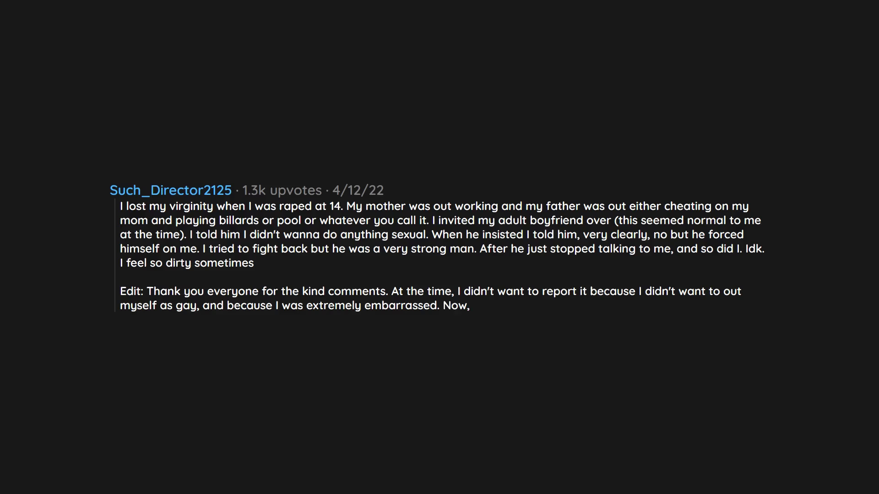
{"action": "type", "text": "it's on my mind constantly that I should report him."}
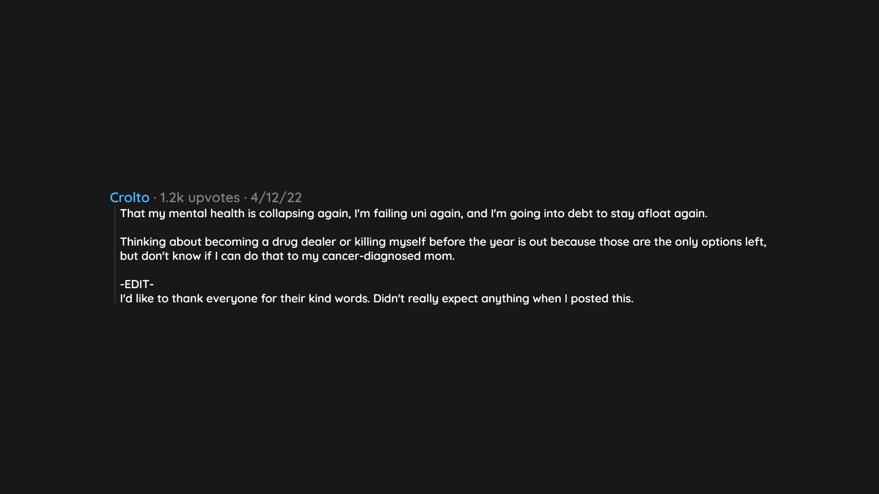
{"action": "type", "text": "It means a lot. <3"}
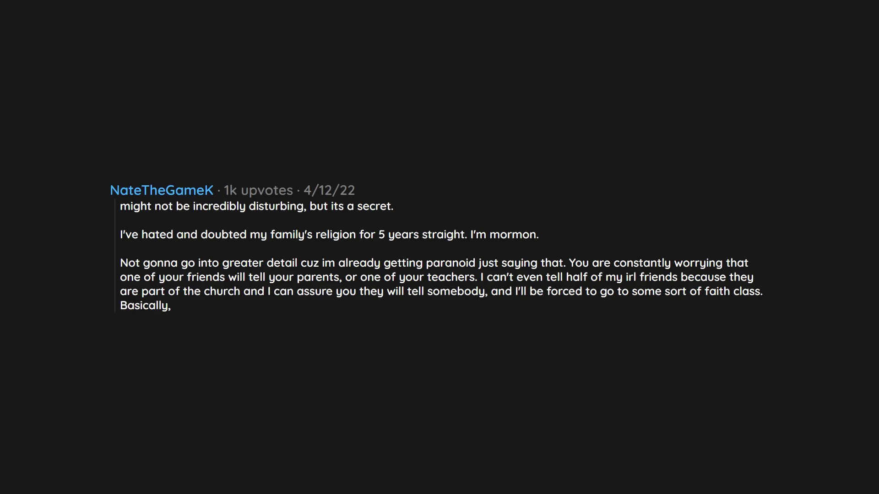
{"action": "type", "text": "mormon rehab for people who doubt the church."}
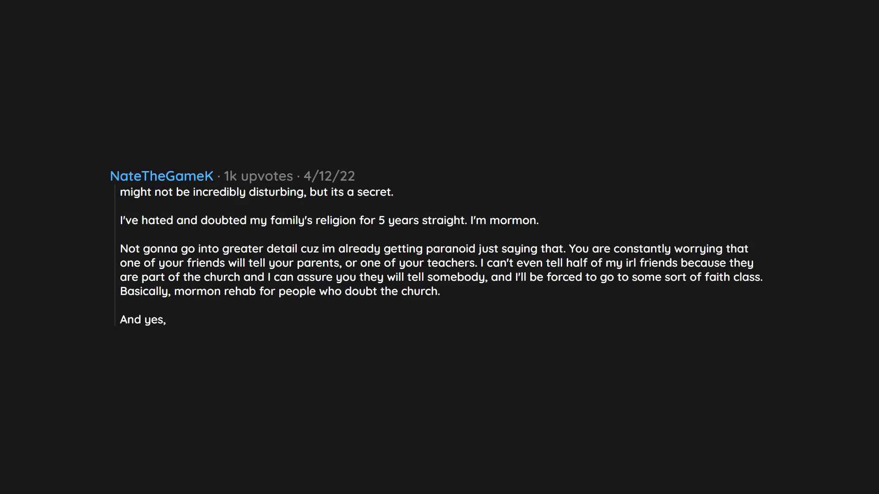
{"action": "type", "text": "I'm not even exaggerating. Look it up."}
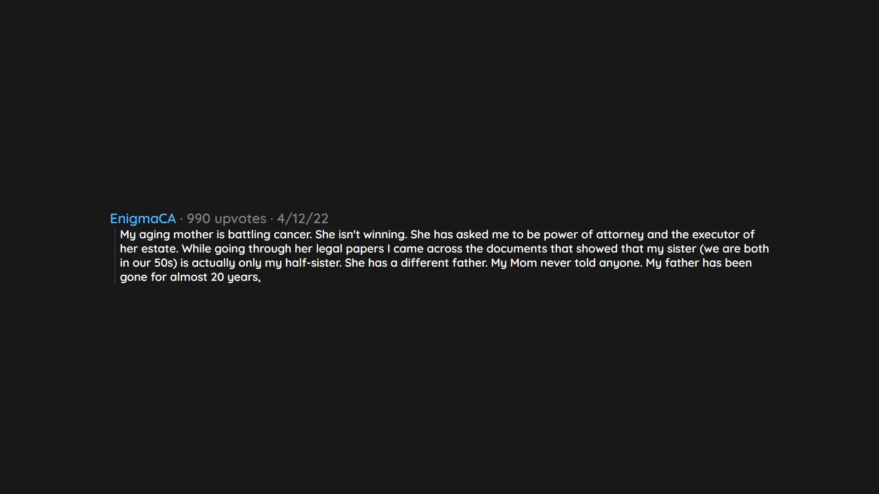
{"action": "type", "text": "and he never said anythng either. He stepped up when the real father took off (this was in the 1960s)."}
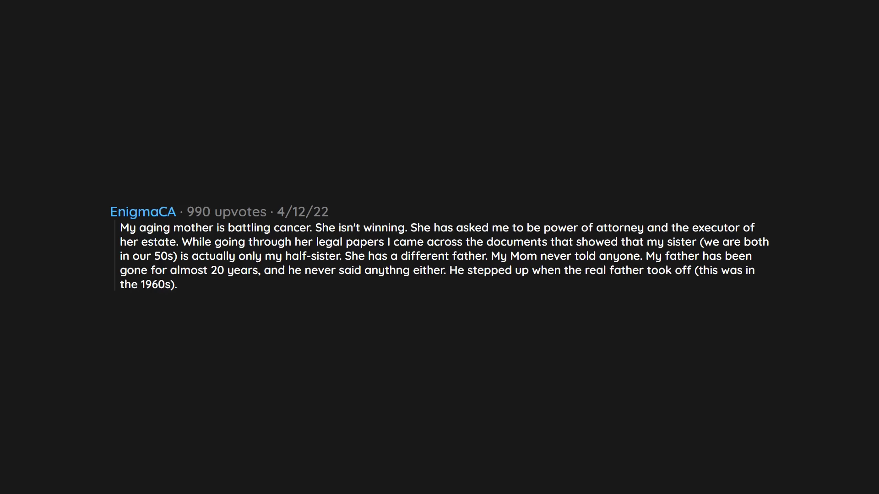
{"action": "type", "text": "My sister doesnt know."}
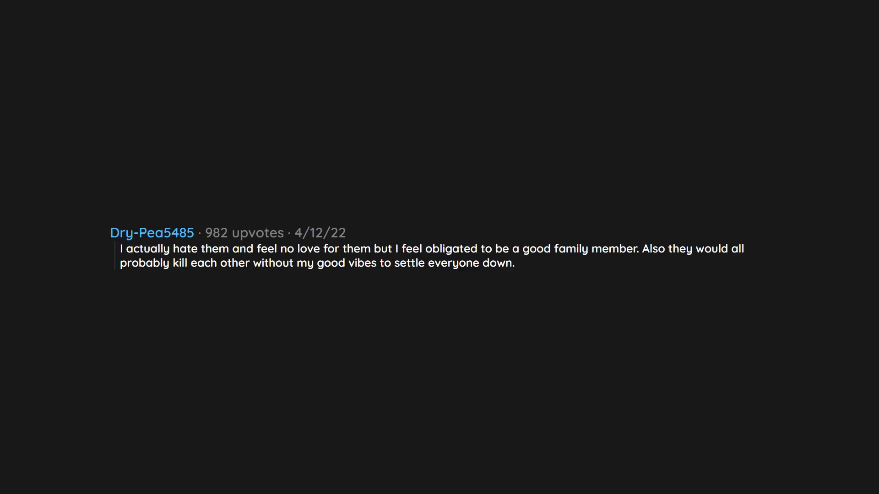
{"action": "type", "text": "I'm the middle child and kinda like Kevin mccallister from home alone,"}
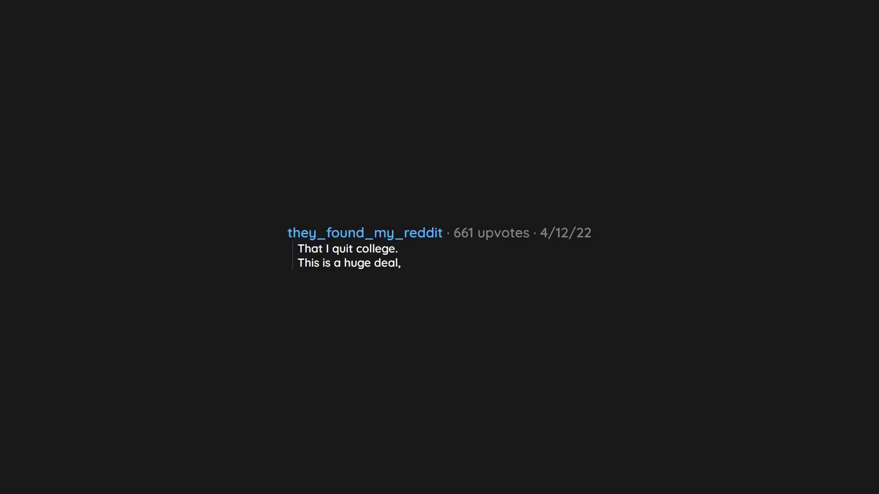
{"action": "type", "text": "since I was in college for 3 years,"}
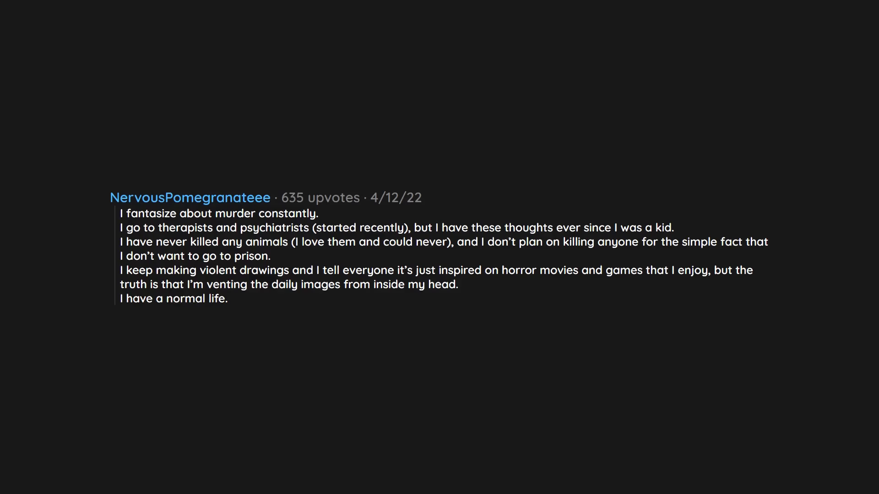
{"action": "type", "text": "Not many friends but simply because I’m not interested in making any. I have a girlfriend whom I love very much, and my older brother that always makes me laugh,"}
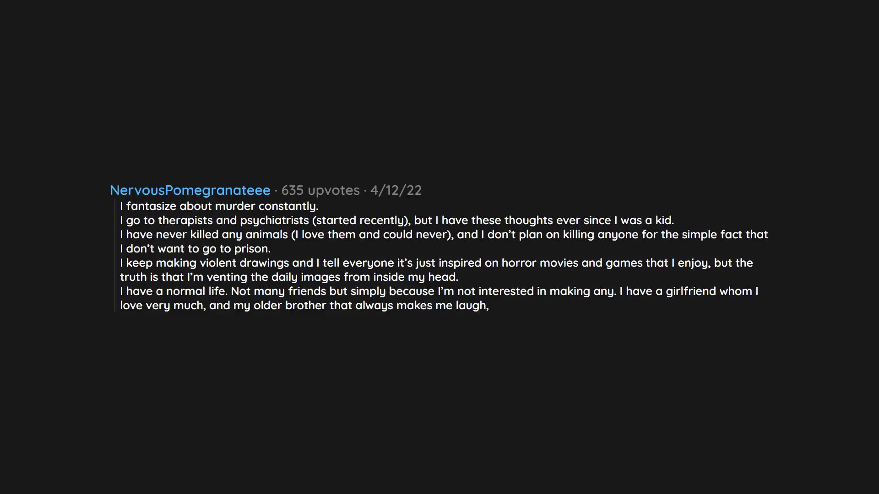
{"action": "type", "text": "a job with some good people,"}
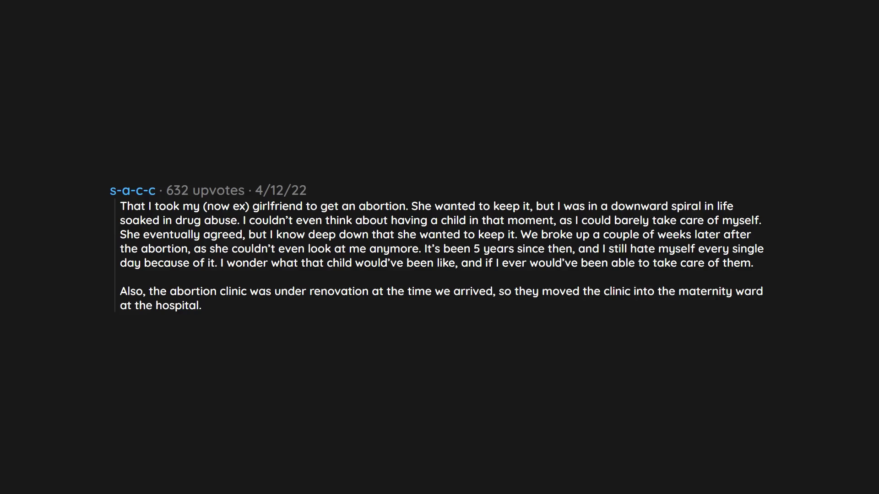
{"action": "type", "text": "My girlfriend was taken away for the procedure, and I was left sitting in the waiting room holding back"}
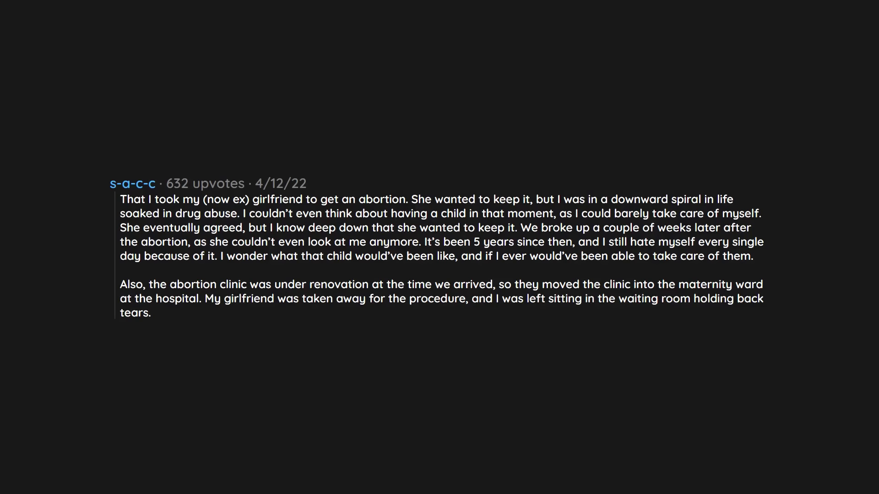
{"action": "type", "text": "A man sat down next to me and said \"I know it's scary man, but it’ll be the best moment of your life. My wife is in labour right now!”."}
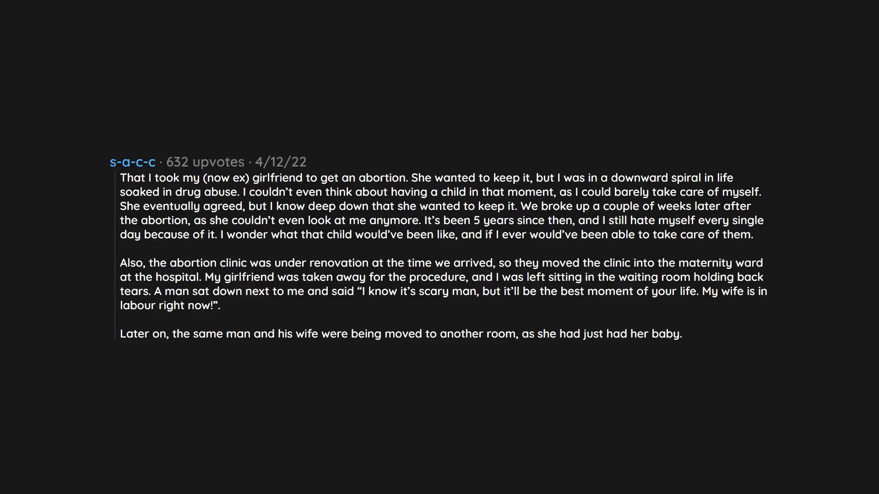
{"action": "type", "text": "My girlfriend had just come out at the same time,"}
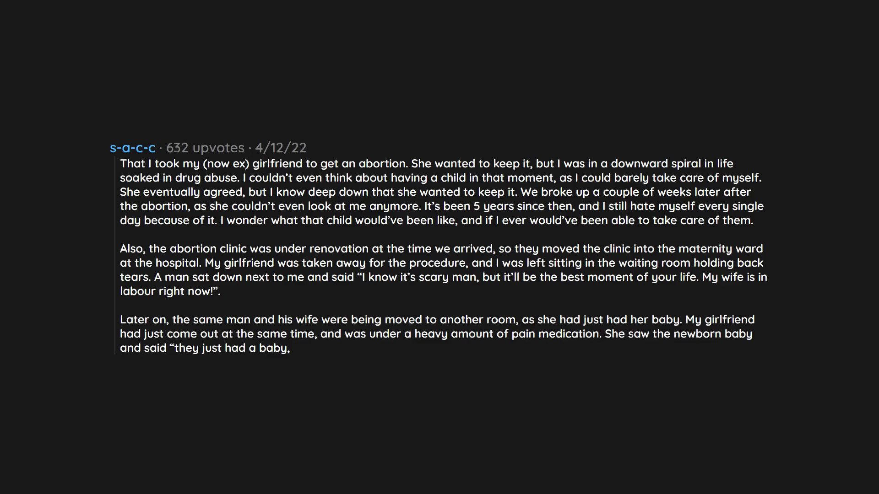
{"action": "type", "text": "and I just killed one\"."}
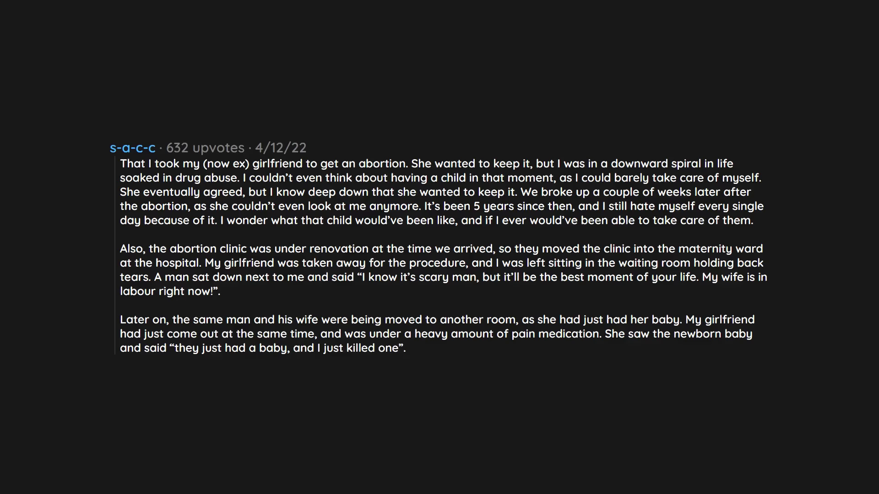